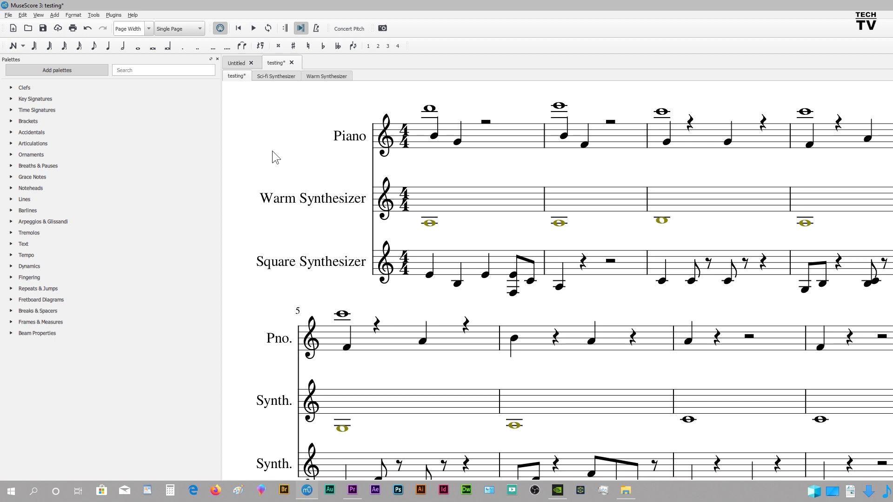
{"action": "mouse_move", "coordinate": [279, 157]}
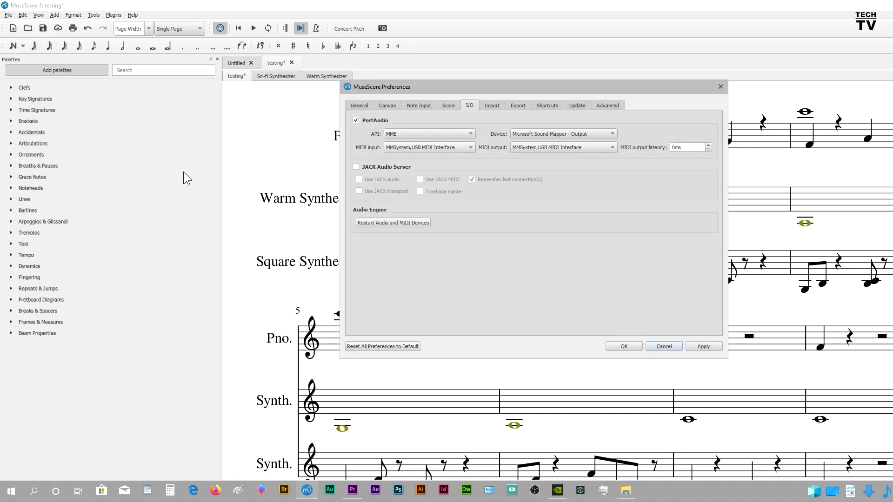
{"action": "mouse_move", "coordinate": [695, 191]}
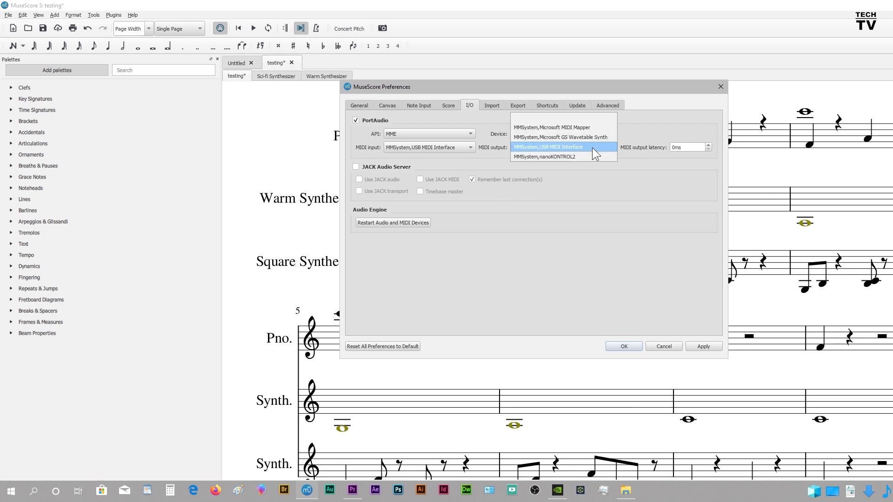
Keep USB MIDI Interface as the MIDI output and close Preferences unchanged
{"action": "left_click", "coordinate": [548, 147]}
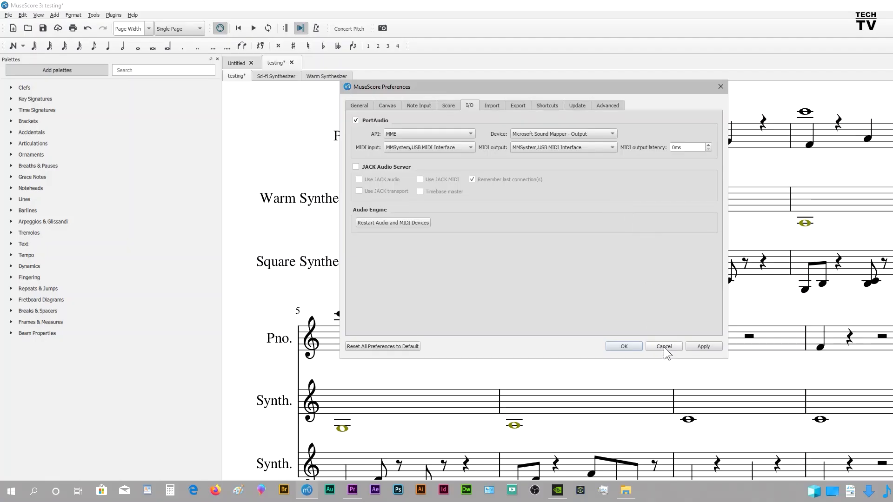
{"action": "left_click", "coordinate": [662, 346]}
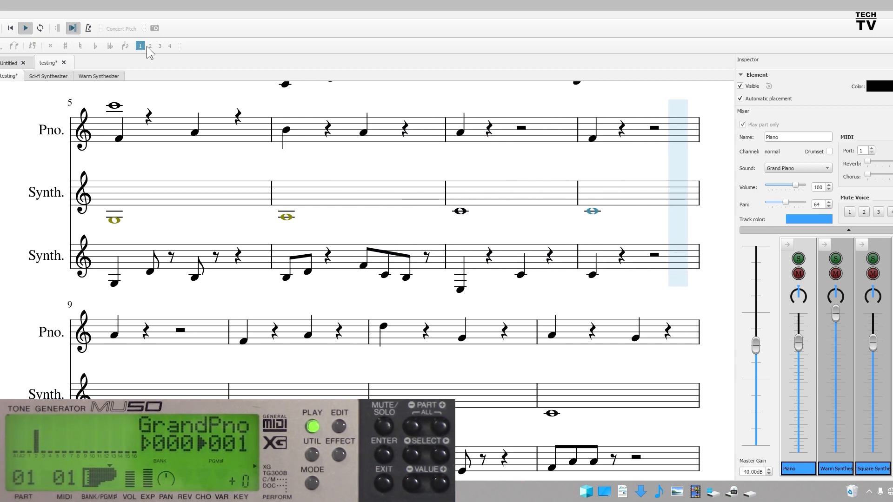
Stop and restart playback from the start, then mute the Piano channel in the Mixer
{"action": "left_click", "coordinate": [24, 28]}
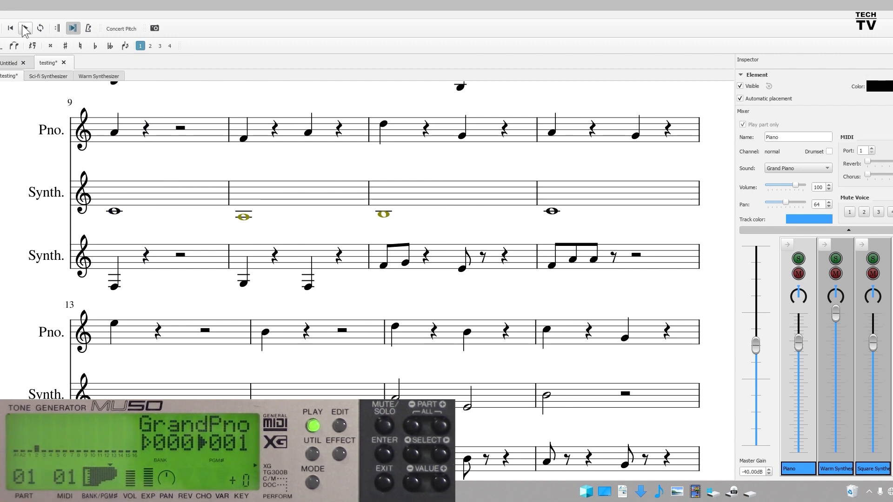
{"action": "left_click", "coordinate": [24, 28]}
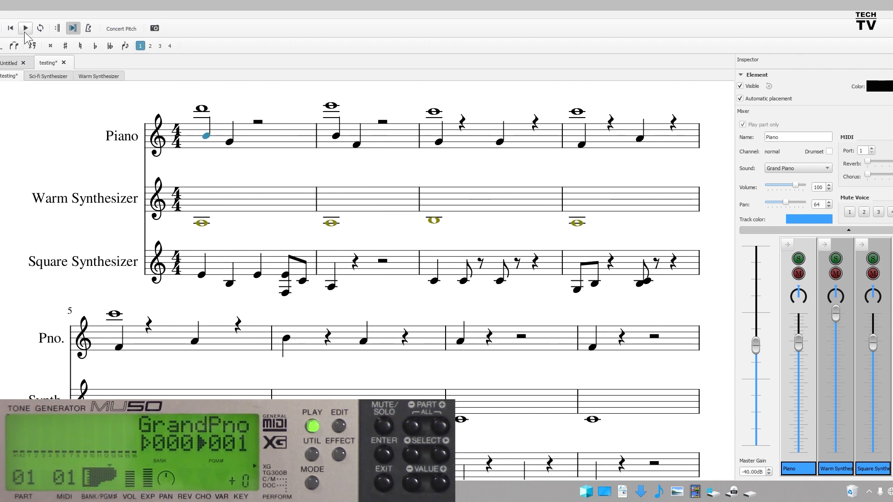
{"action": "left_click", "coordinate": [25, 28]}
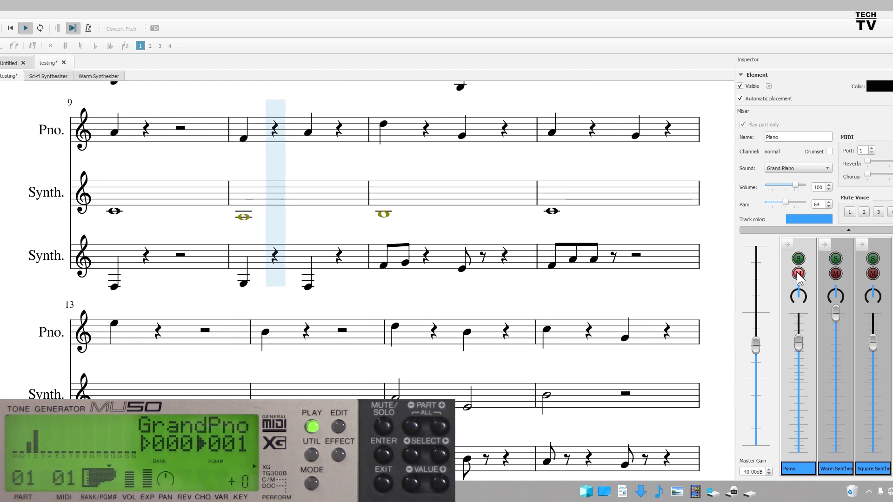
{"action": "left_click", "coordinate": [25, 28]}
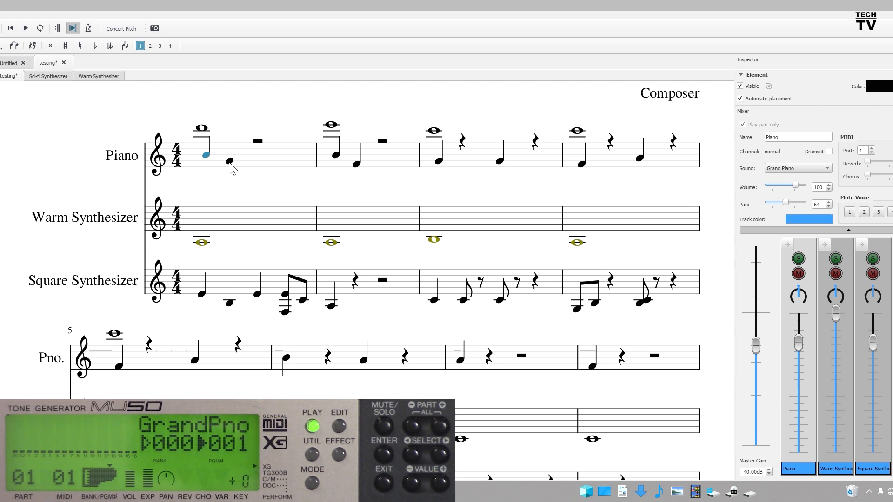
Via Staff/Part Properties, change the Piano staff's instrument to Organ under Keyboards and apply
{"action": "right_click", "coordinate": [230, 167]}
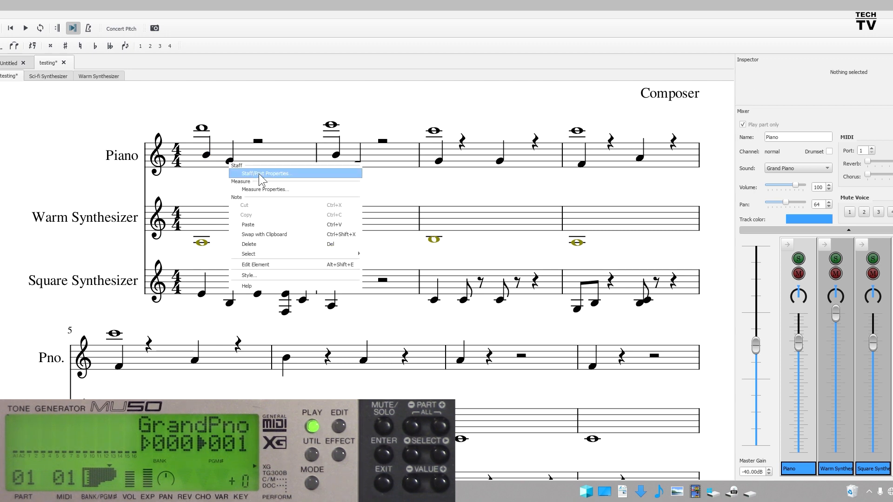
{"action": "left_click", "coordinate": [265, 173]}
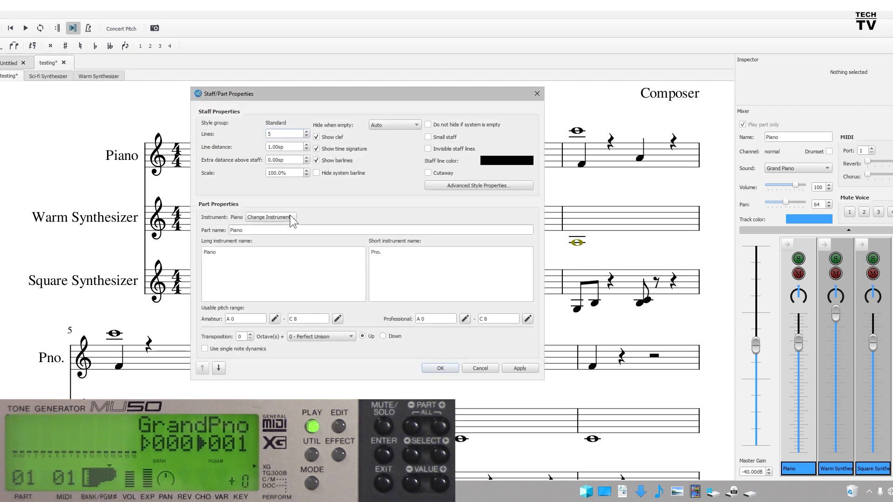
{"action": "left_click", "coordinate": [270, 218]}
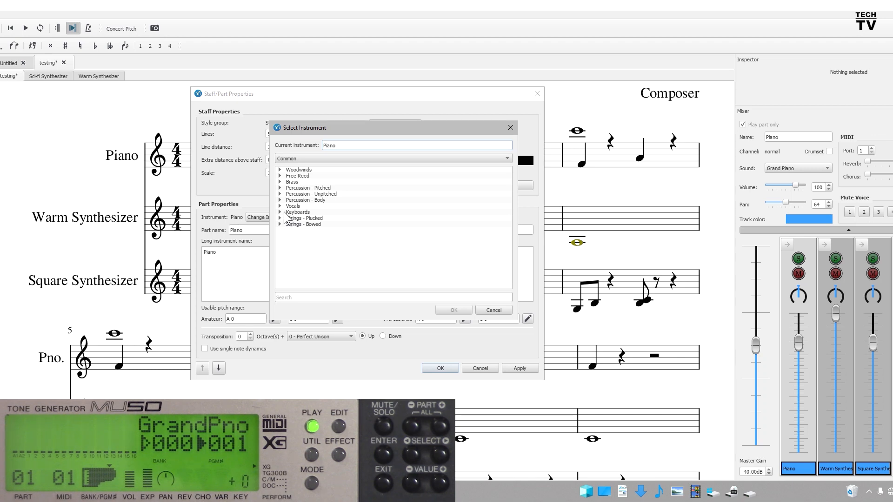
{"action": "left_click", "coordinate": [280, 212]}
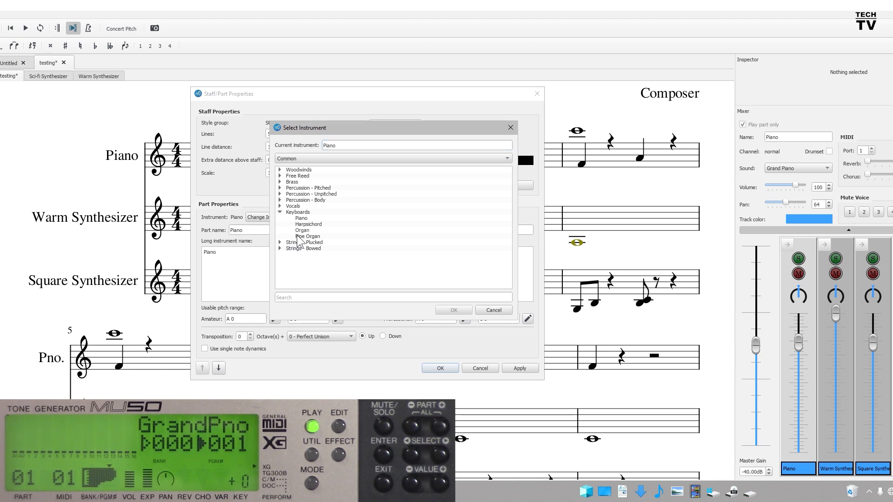
{"action": "left_click", "coordinate": [308, 224]}
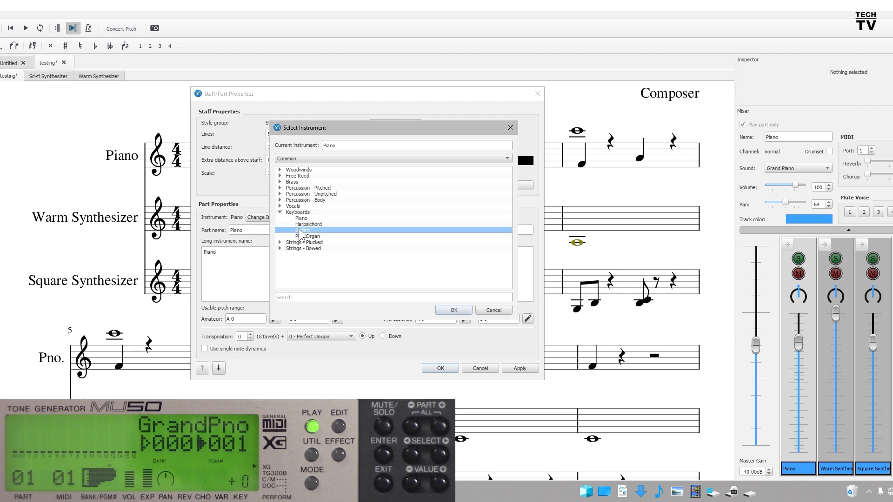
{"action": "left_click", "coordinate": [452, 310]}
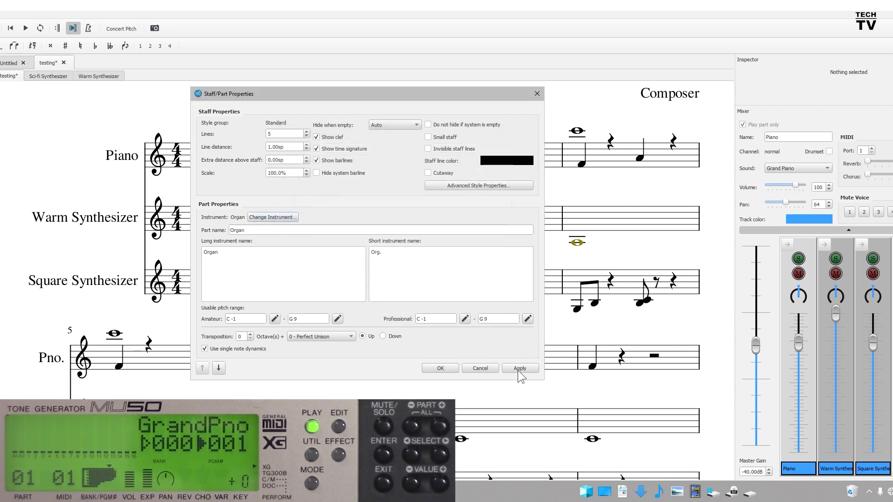
{"action": "left_click", "coordinate": [518, 367]}
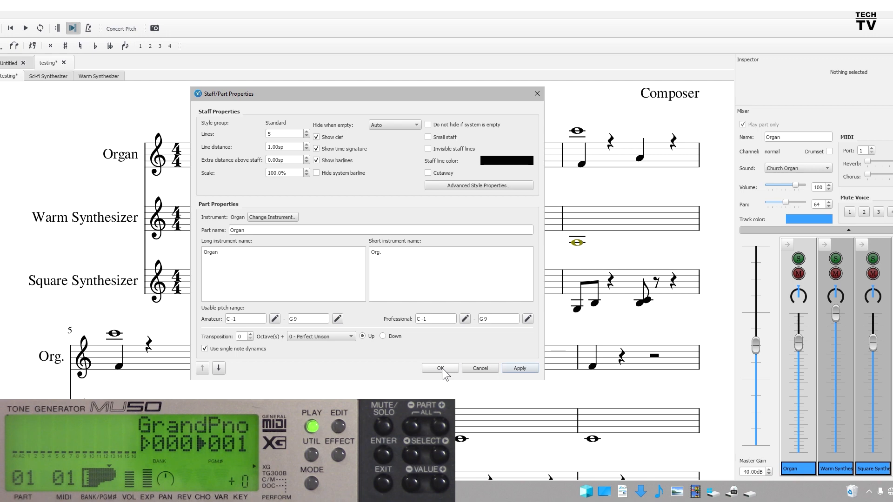
{"action": "left_click", "coordinate": [439, 368]}
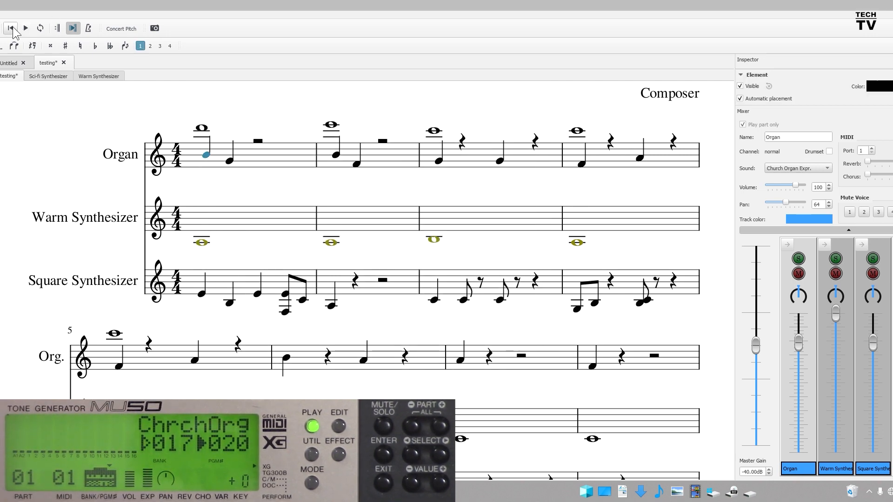
Rewind playback to the start of the score
{"action": "left_click", "coordinate": [25, 28]}
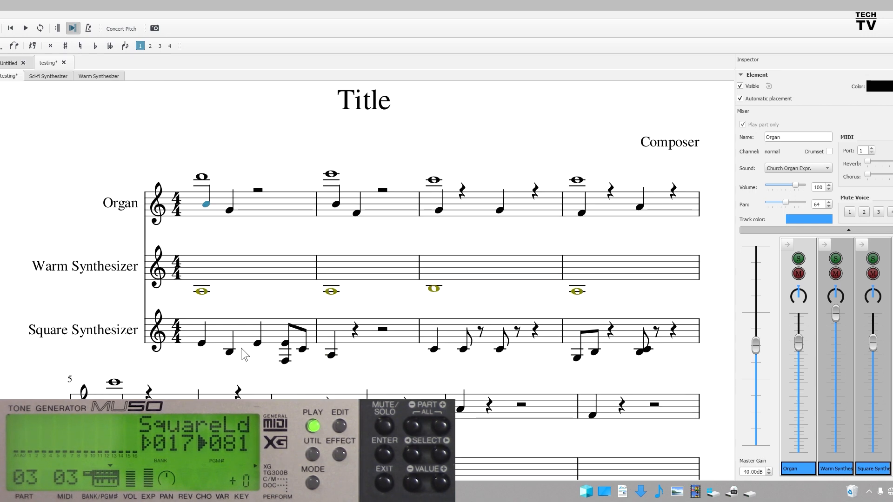
{"action": "mouse_move", "coordinate": [257, 350]}
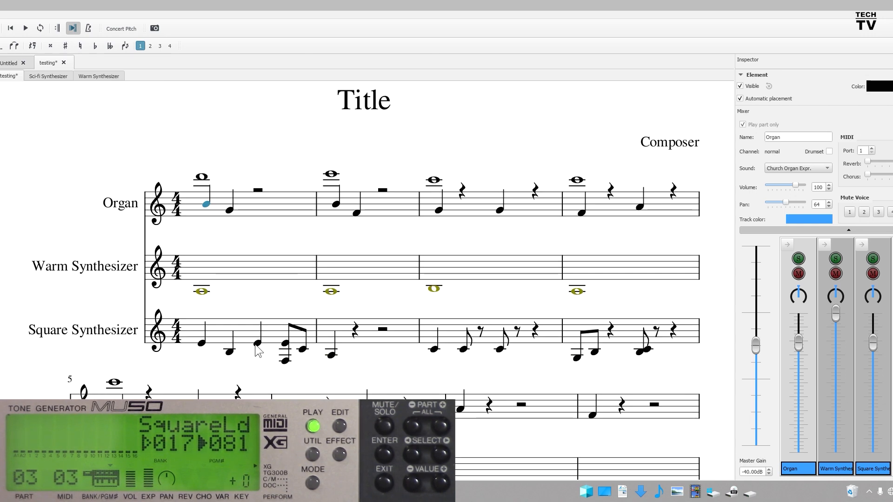
Open Change Instrument for the Square Synthesizer part, keeping the Common instrument grouping
{"action": "right_click", "coordinate": [257, 350]}
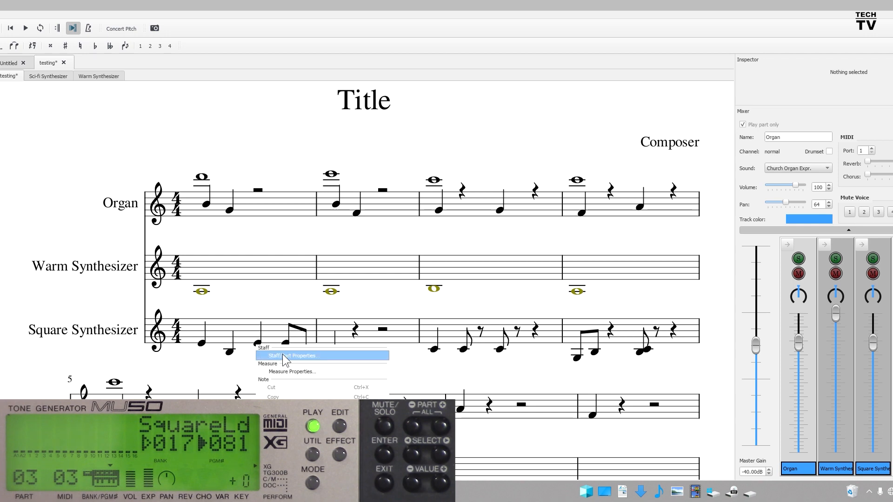
{"action": "left_click", "coordinate": [292, 355]}
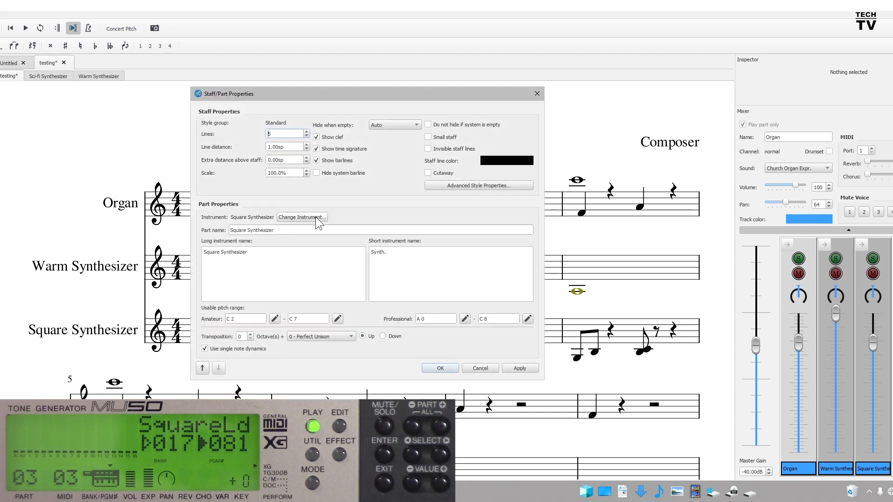
{"action": "left_click", "coordinate": [302, 217]}
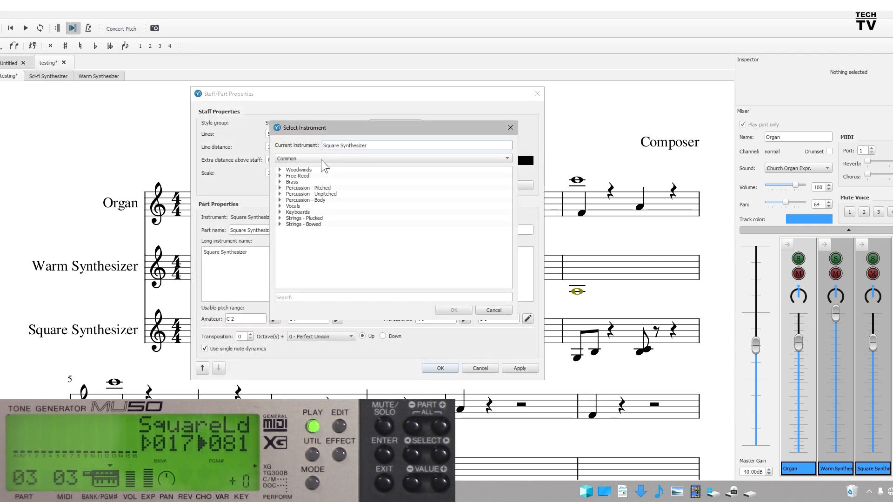
{"action": "left_click", "coordinate": [392, 159]}
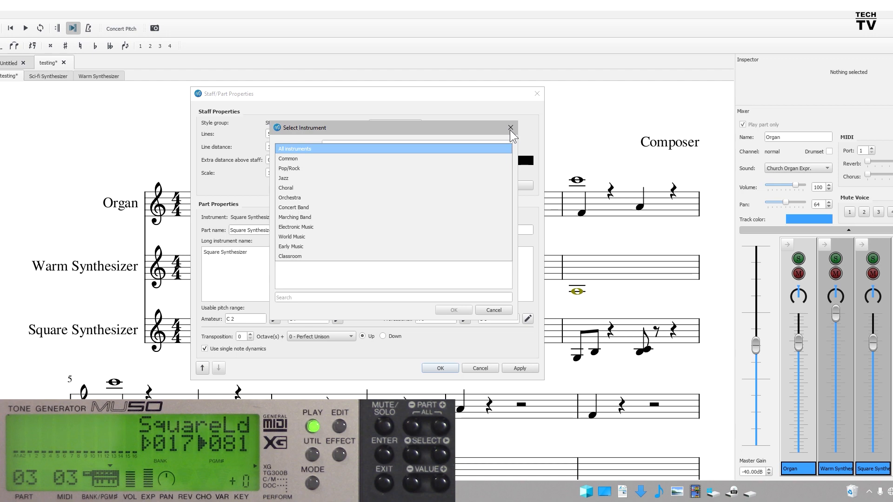
{"action": "left_click", "coordinate": [288, 158]}
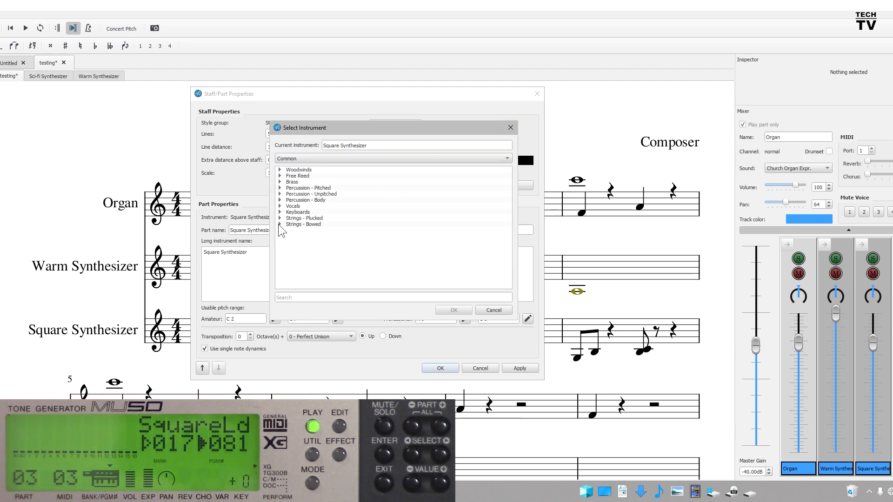
Pick Banjo under Strings - Plucked as the new instrument and accept the part change
{"action": "left_click", "coordinate": [279, 218]}
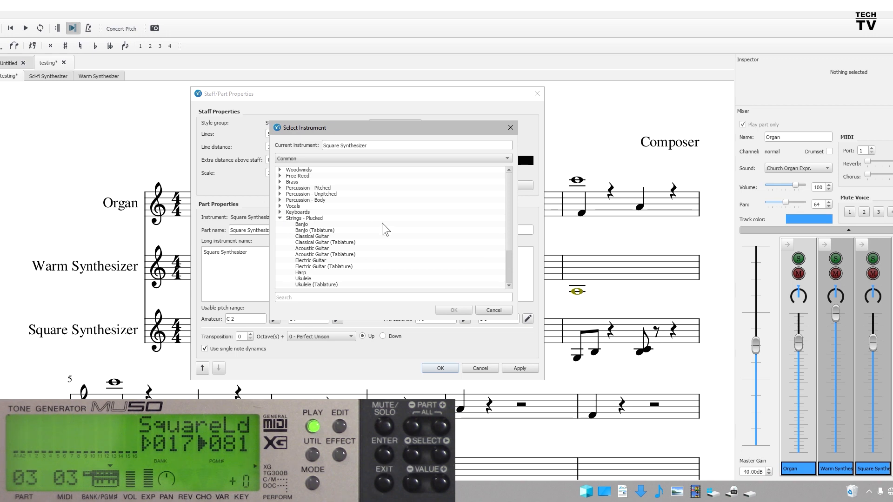
{"action": "scroll", "scroll_direction": "down", "scroll_amount": 3}
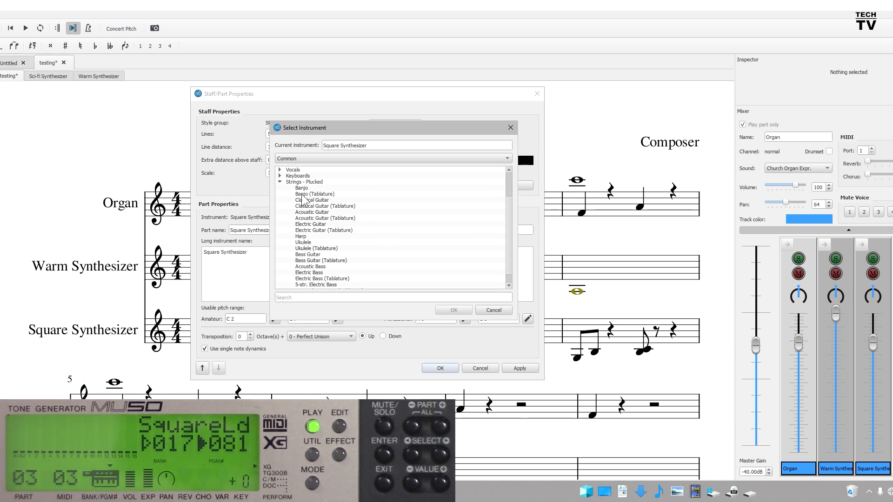
{"action": "left_click", "coordinate": [302, 188]}
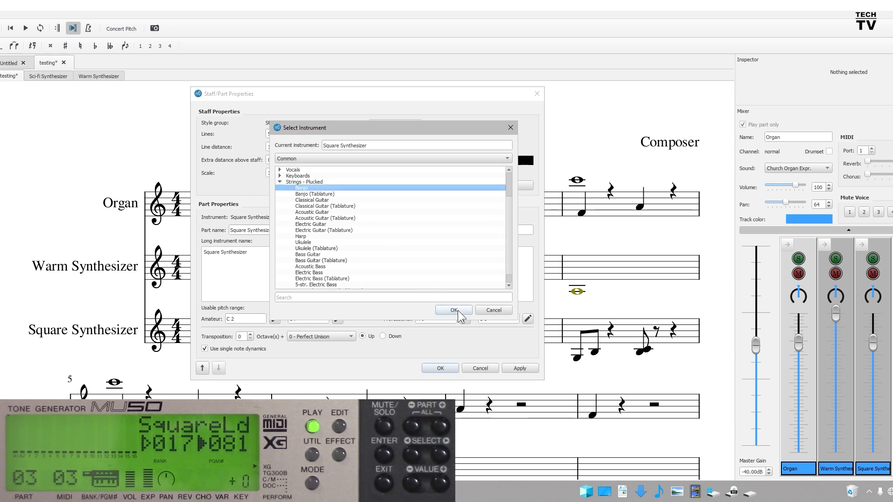
{"action": "left_click", "coordinate": [452, 310]}
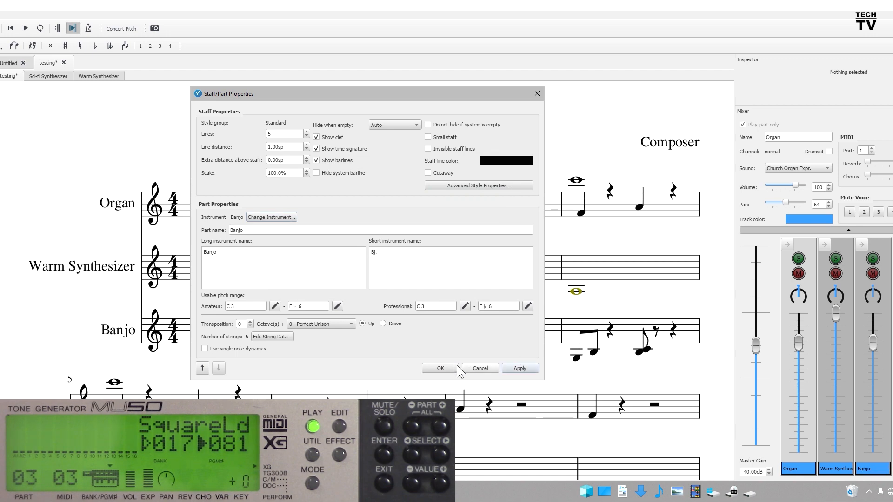
{"action": "left_click", "coordinate": [438, 368]}
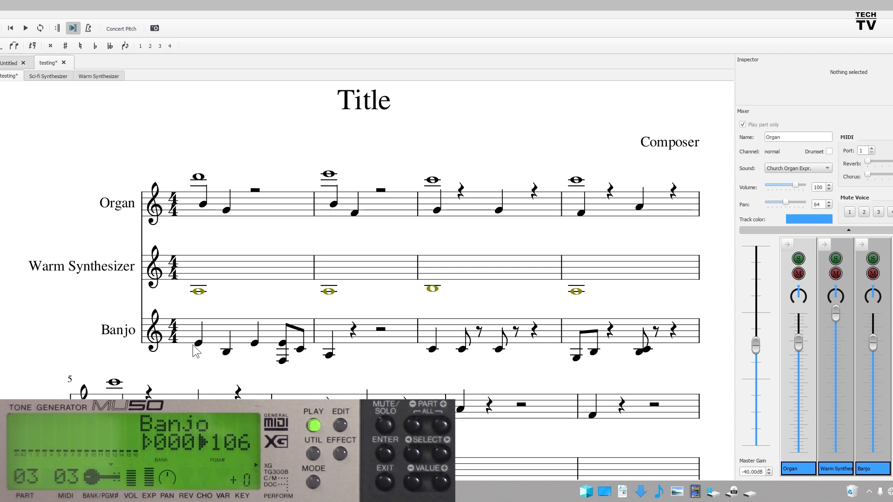
Play the score from the start to hear the Banjo part, then stop playback
{"action": "left_click", "coordinate": [203, 203]}
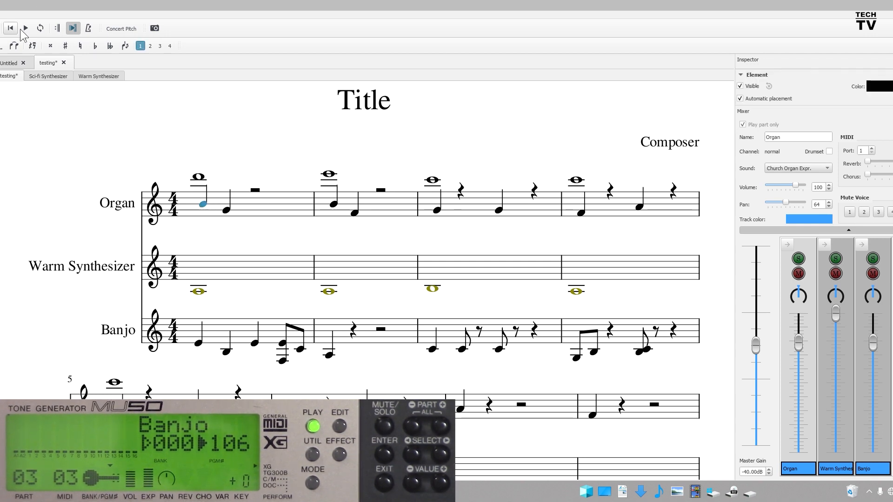
{"action": "left_click", "coordinate": [24, 28]}
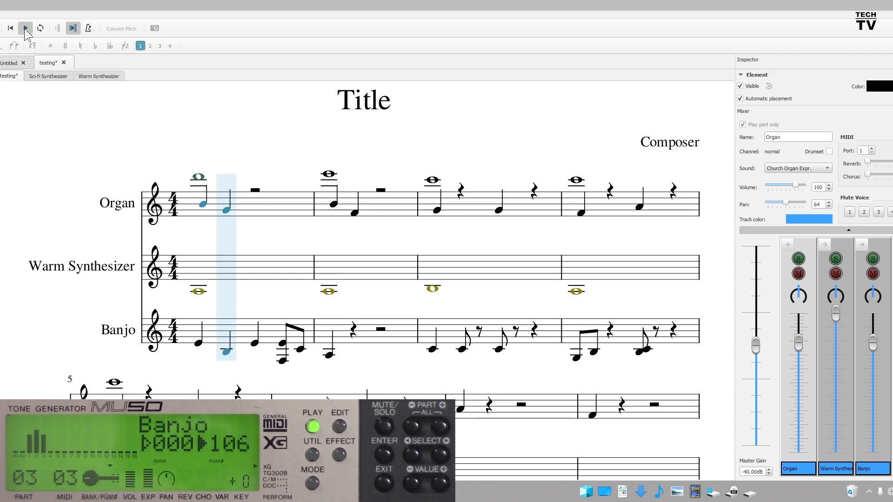
{"action": "left_click", "coordinate": [26, 28]}
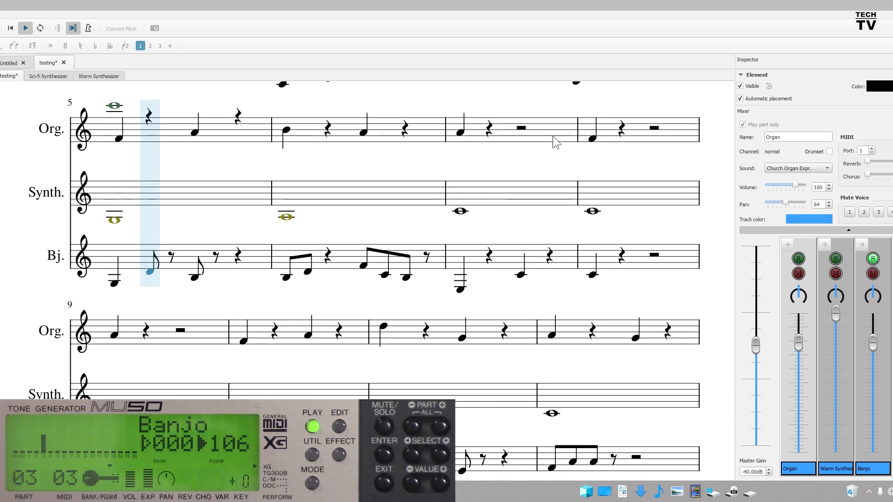
{"action": "left_click", "coordinate": [25, 28]}
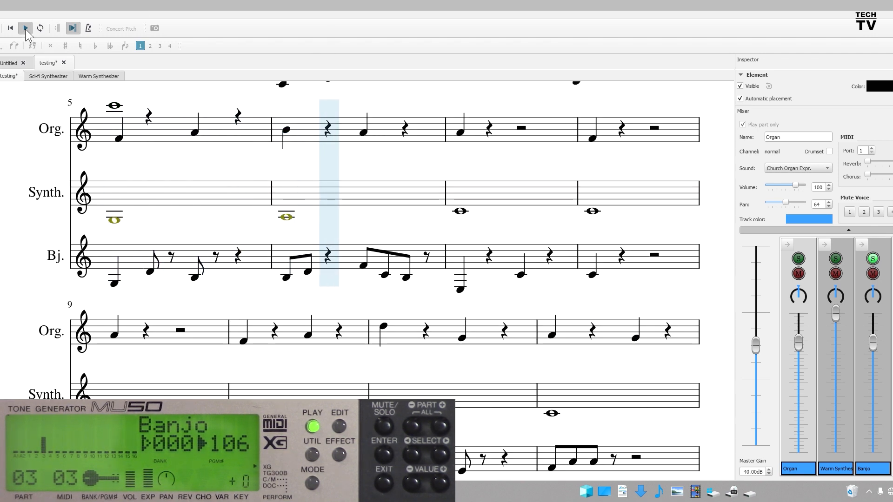
{"action": "left_click", "coordinate": [25, 27]}
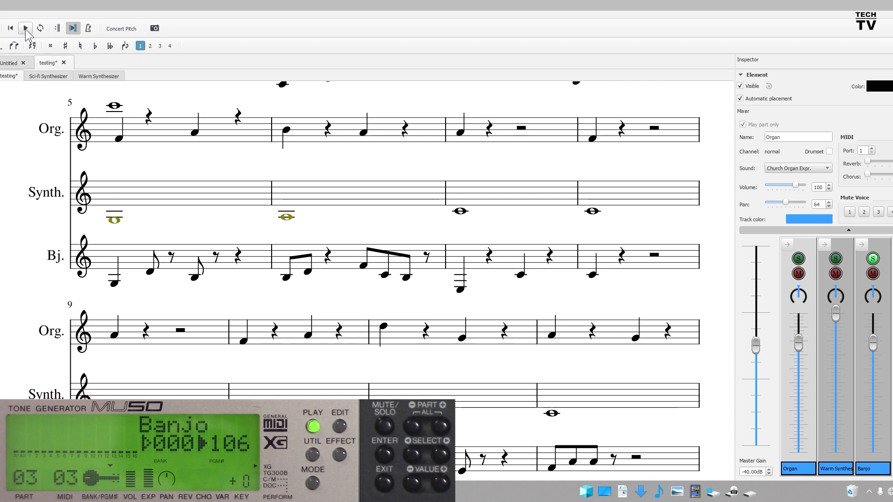